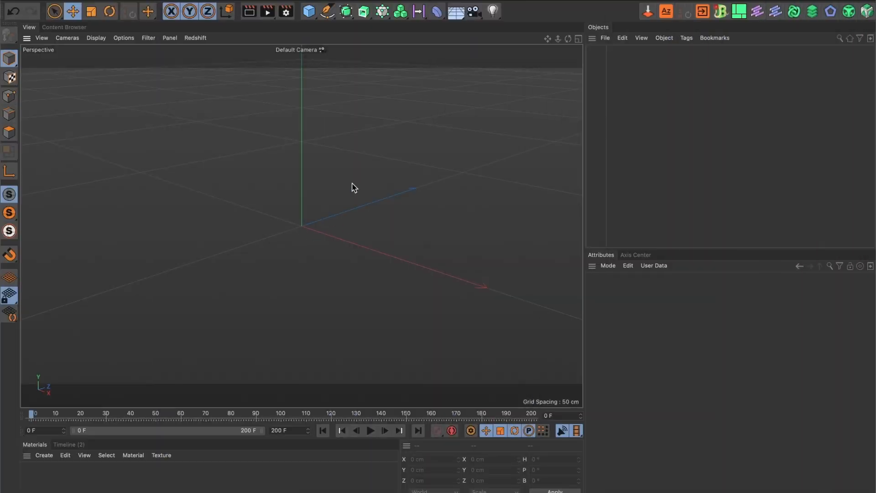
{"action": "mouse_move", "coordinate": [287, 202]}
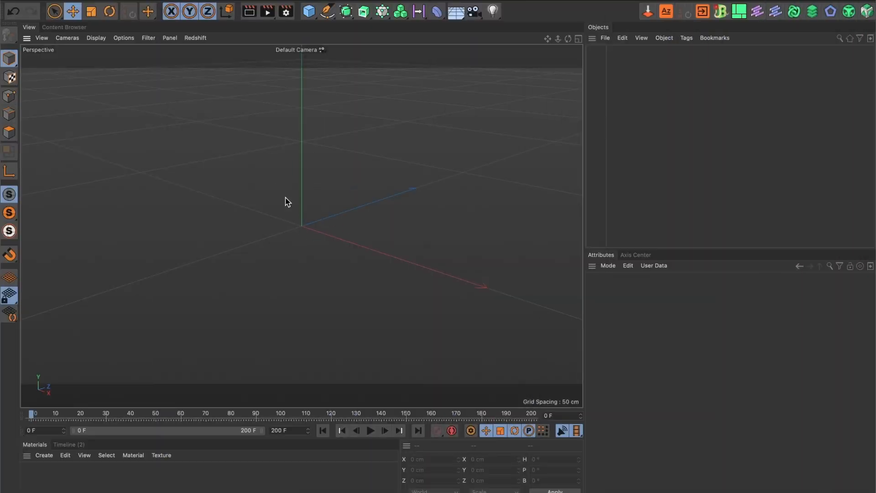
Add a Cylinder primitive to the empty scene.
{"action": "left_click", "coordinate": [308, 11]}
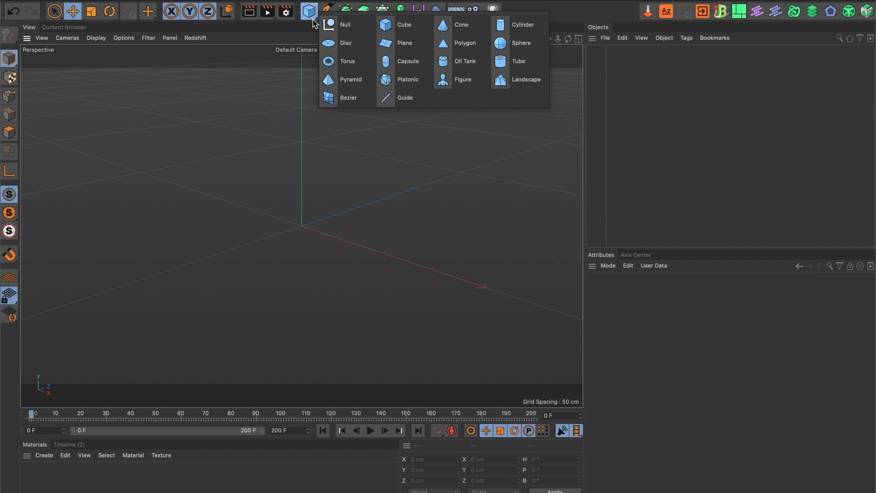
{"action": "left_click", "coordinate": [522, 24]}
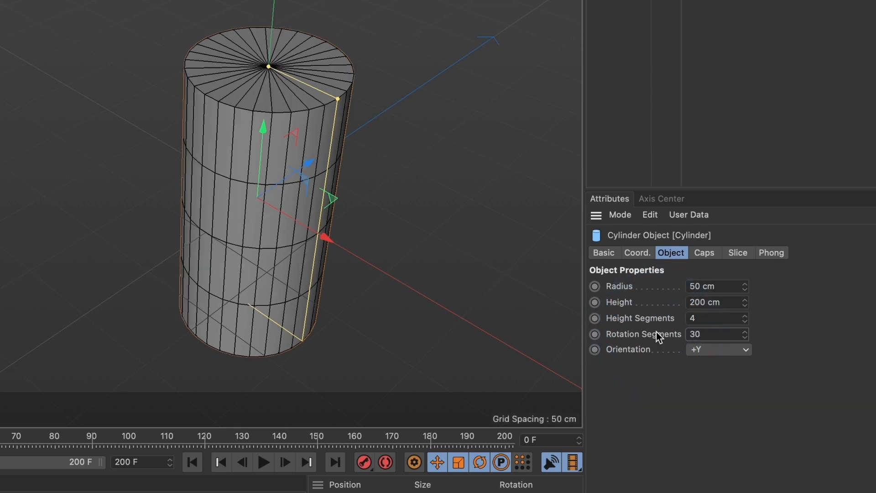
{"action": "mouse_move", "coordinate": [373, 85]}
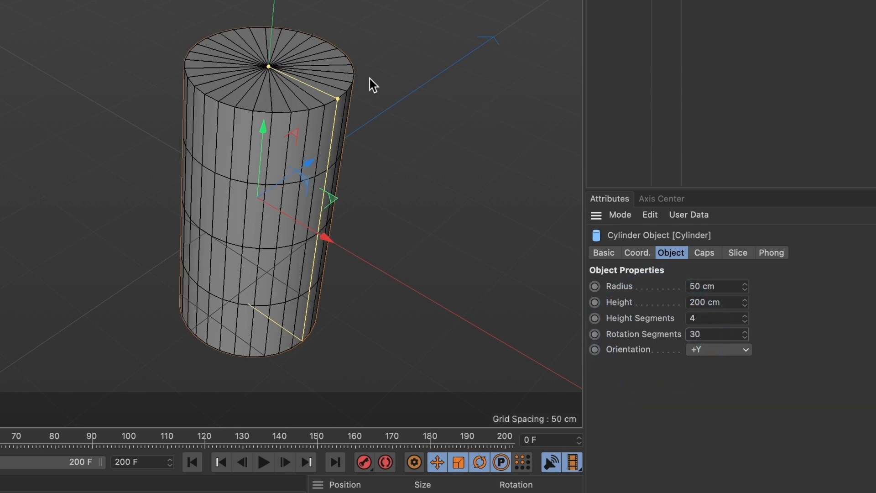
{"action": "mouse_move", "coordinate": [712, 271]}
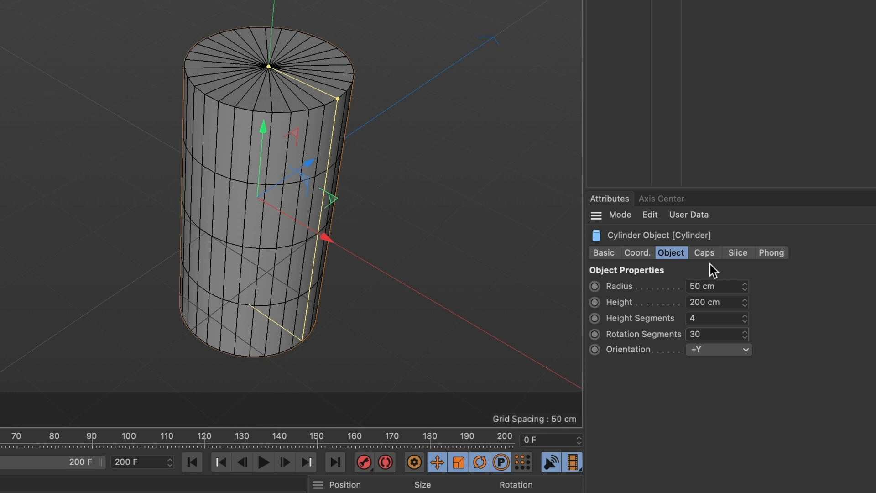
Enable Fillet on the cylinder's caps to round its edges.
{"action": "left_click", "coordinate": [705, 252]}
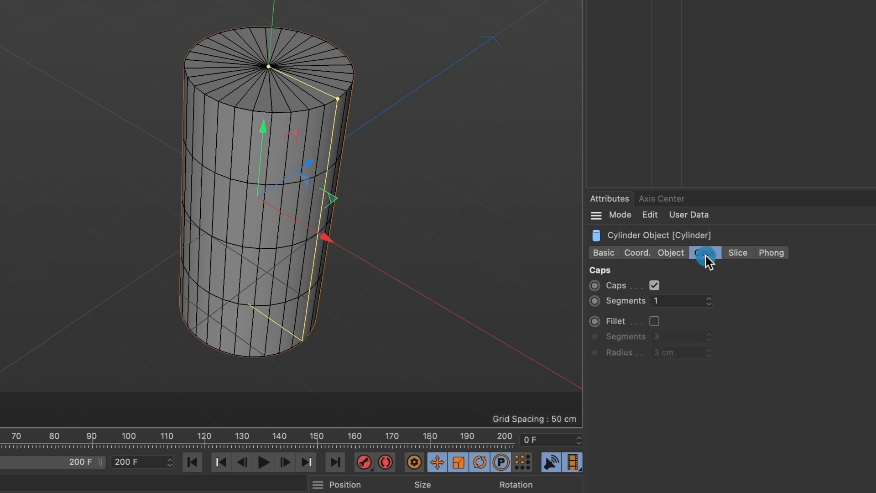
{"action": "left_click", "coordinate": [705, 252]}
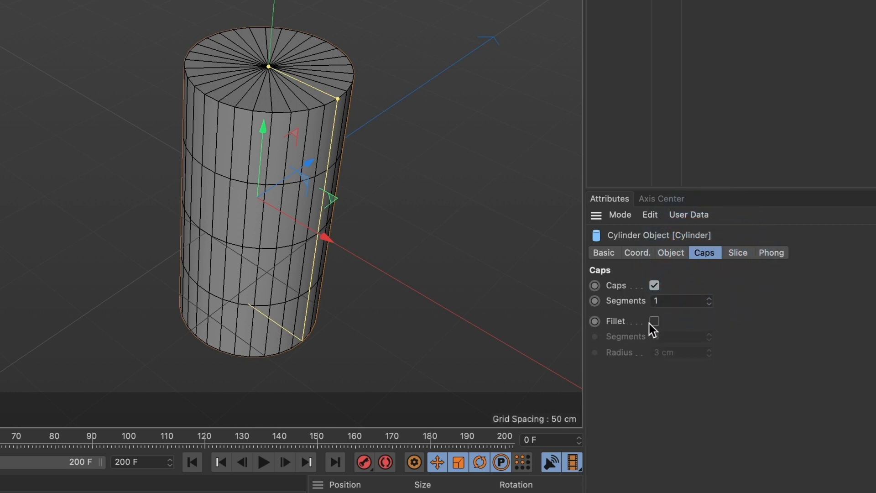
{"action": "left_click", "coordinate": [654, 321]}
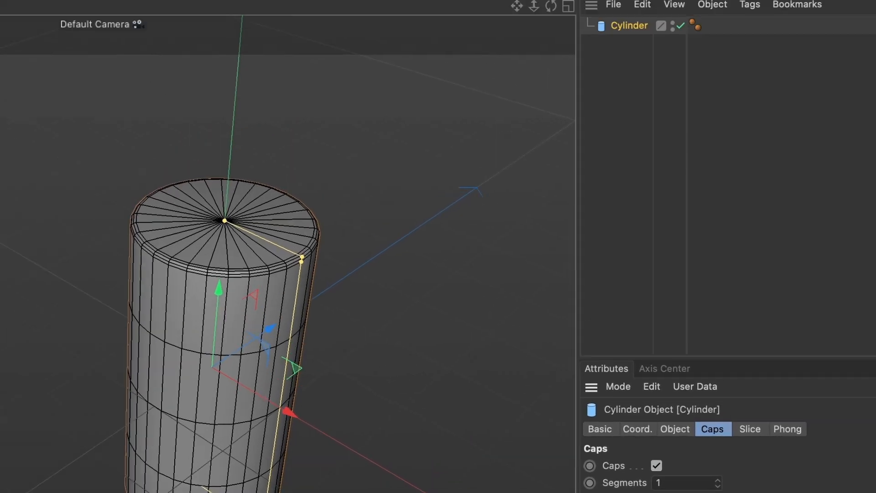
Add a MoGraph Cloner to the scene for the cylinder.
{"action": "left_click", "coordinate": [209, 44]}
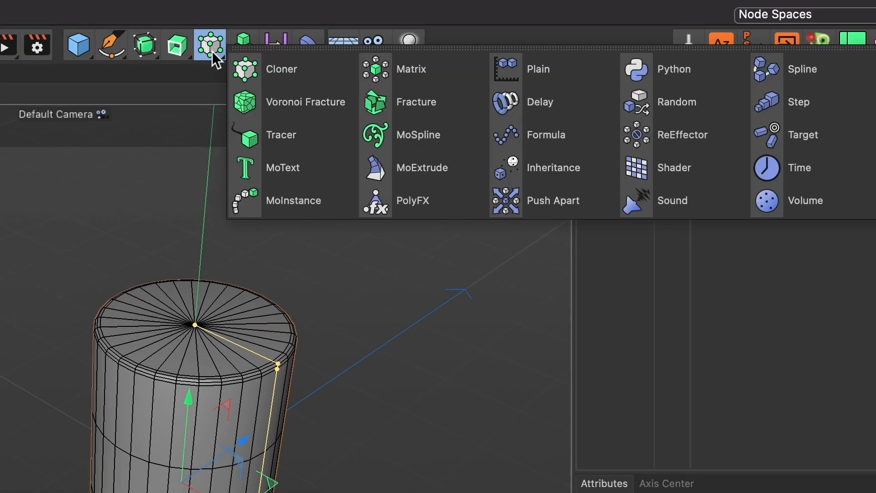
{"action": "left_click", "coordinate": [281, 69]}
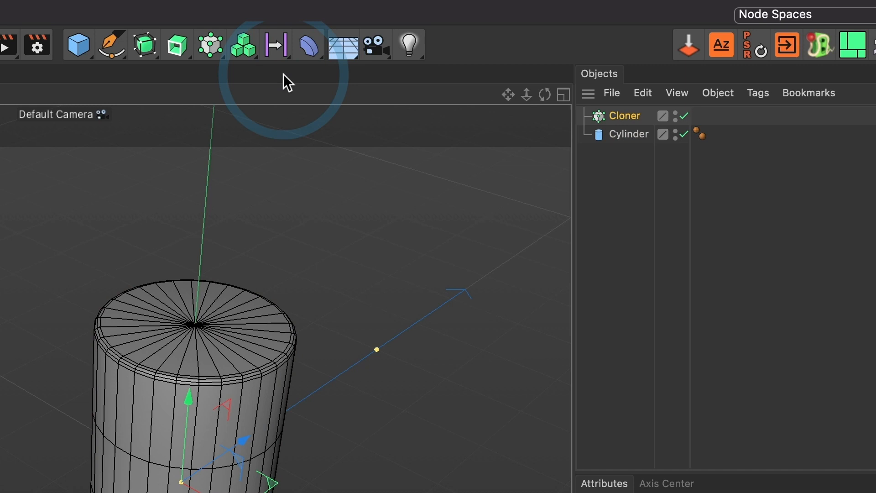
{"action": "mouse_move", "coordinate": [258, 98]}
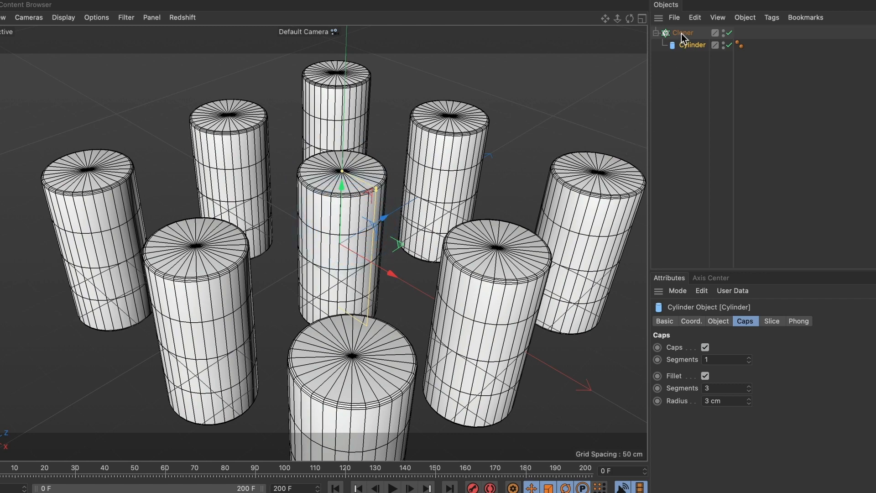
Set the Cloner to Honeycomb Array mode with Y (XZ) orientation.
{"action": "left_click", "coordinate": [682, 32]}
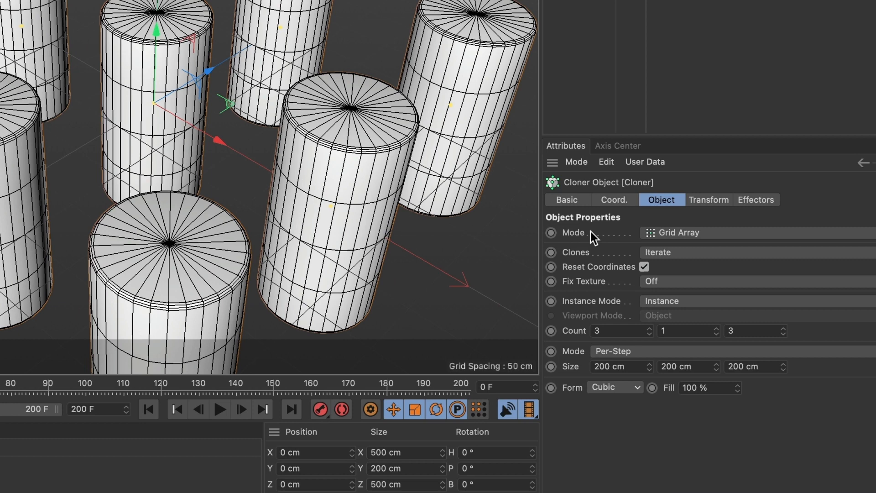
{"action": "mouse_move", "coordinate": [687, 236]}
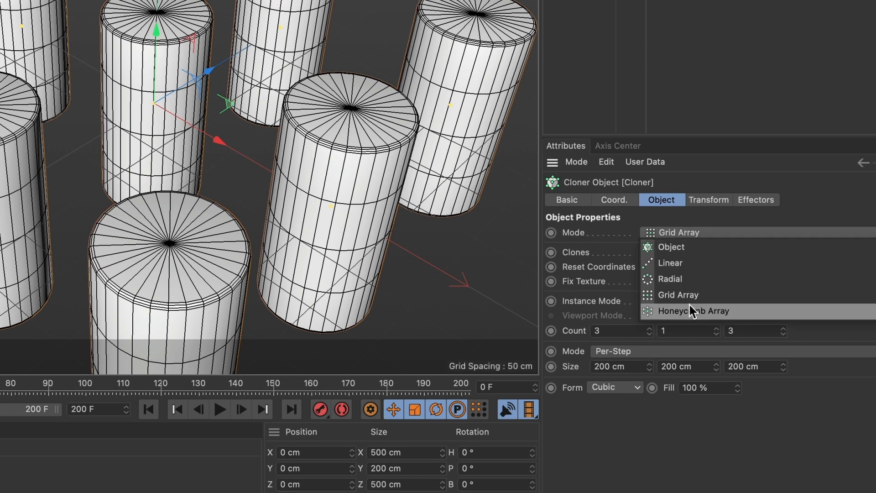
{"action": "left_click", "coordinate": [693, 311]}
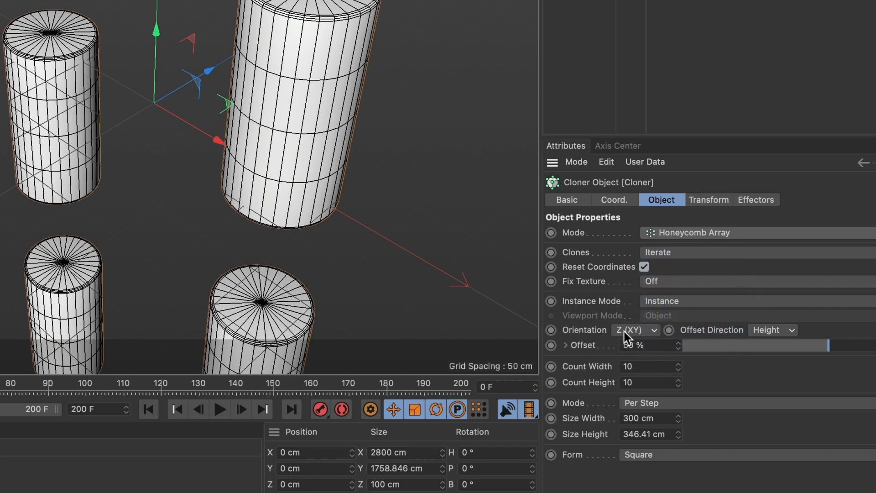
{"action": "left_click", "coordinate": [635, 329]}
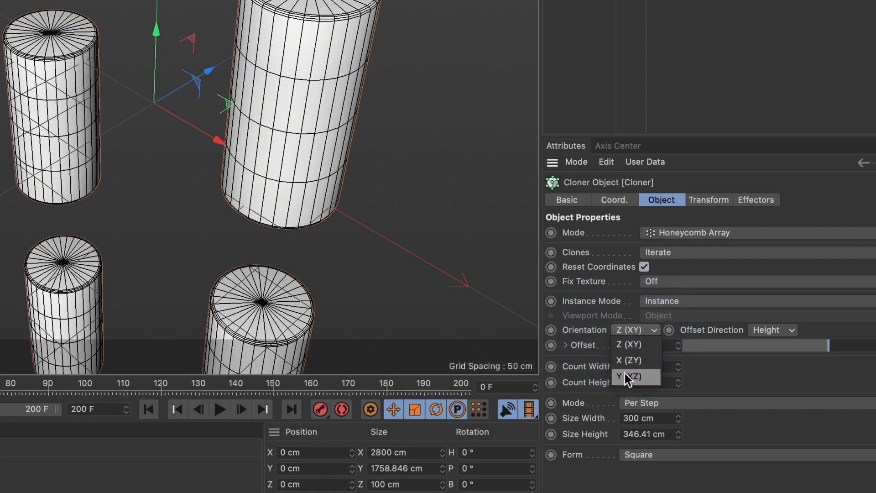
{"action": "left_click", "coordinate": [630, 377]}
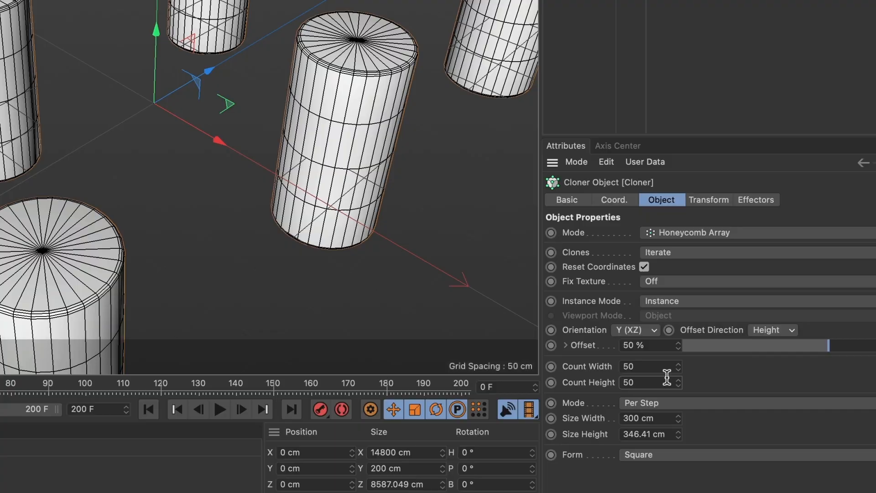
{"action": "mouse_move", "coordinate": [679, 425]}
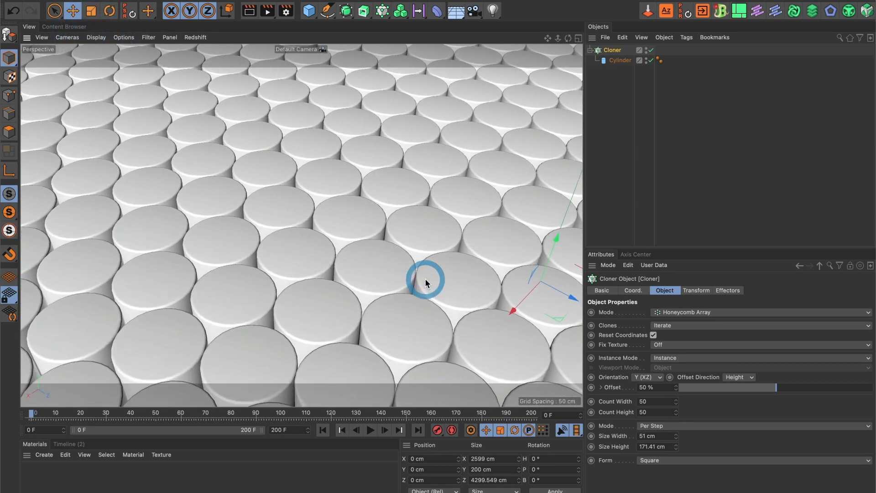
Pack the 50 by 50 honeycomb clones tightly with a 51 cm width step.
{"action": "left_click", "coordinate": [426, 282]}
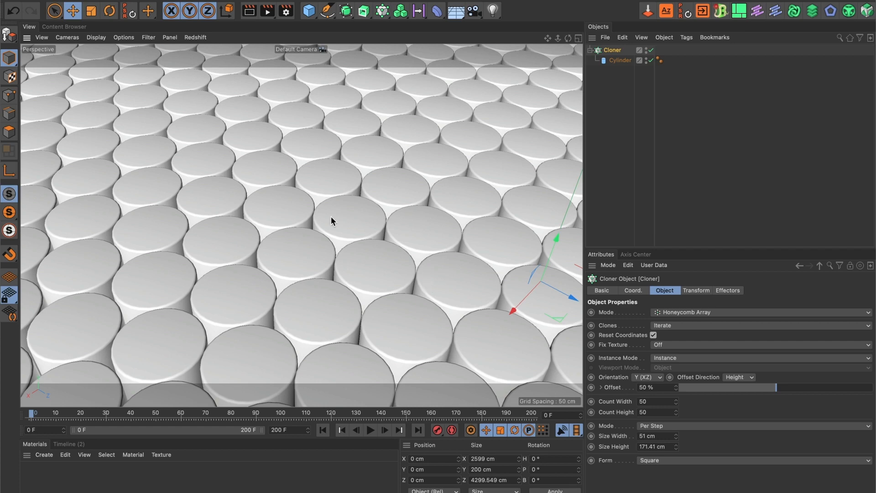
Add a Shader effector acting on the cloner's cylinders.
{"action": "left_click", "coordinate": [346, 17]}
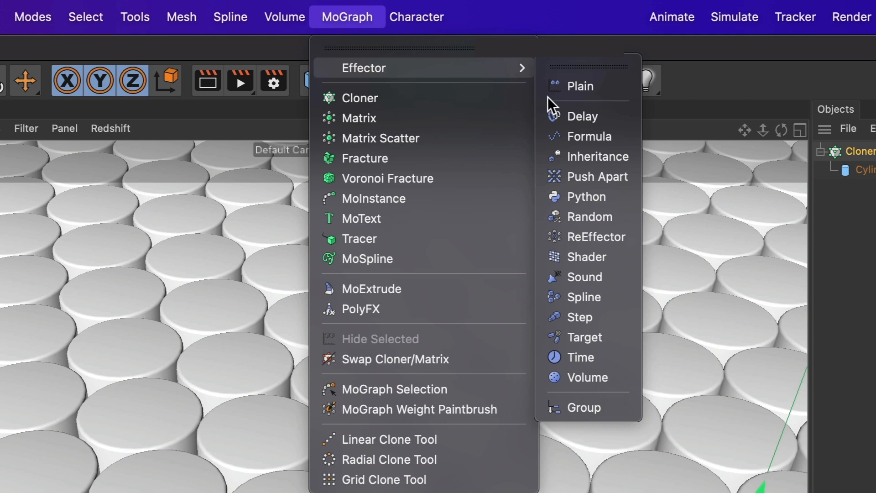
{"action": "left_click", "coordinate": [587, 257]}
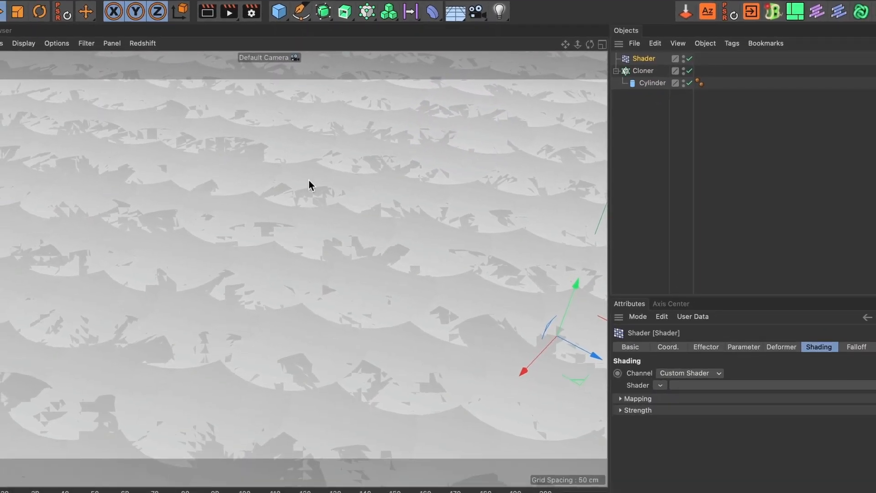
{"action": "mouse_move", "coordinate": [279, 269]}
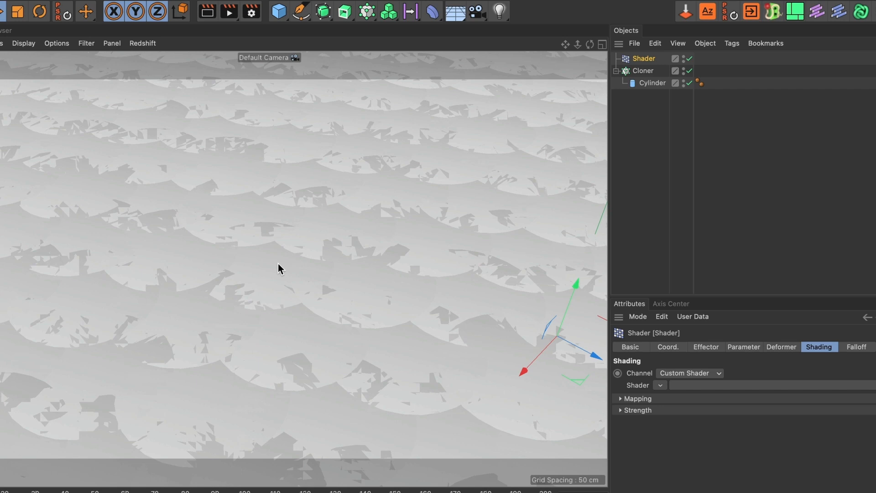
{"action": "mouse_move", "coordinate": [531, 179]}
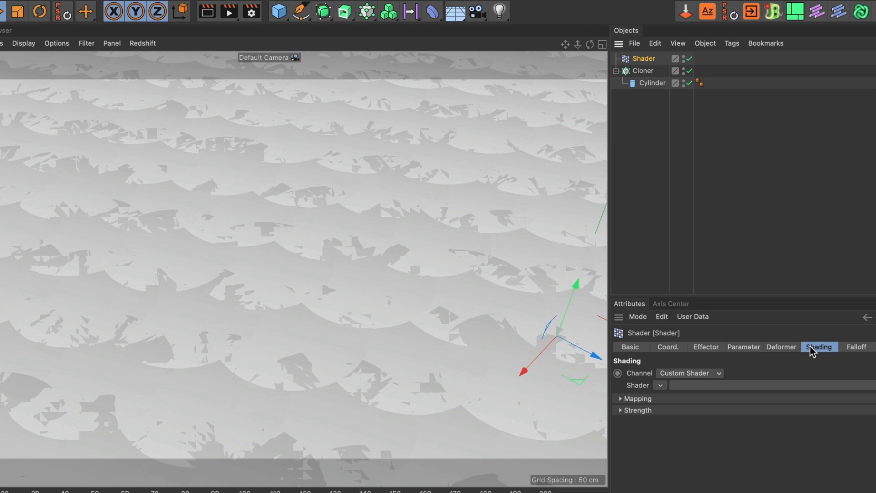
{"action": "left_click", "coordinate": [744, 347]}
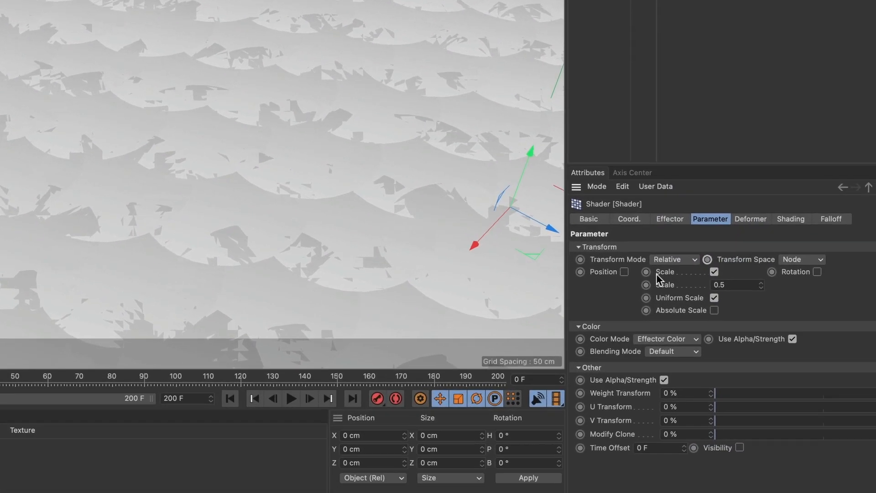
Make the Shader effector drive Position instead of Scale, with P.Y set to 300 cm.
{"action": "left_click", "coordinate": [714, 271]}
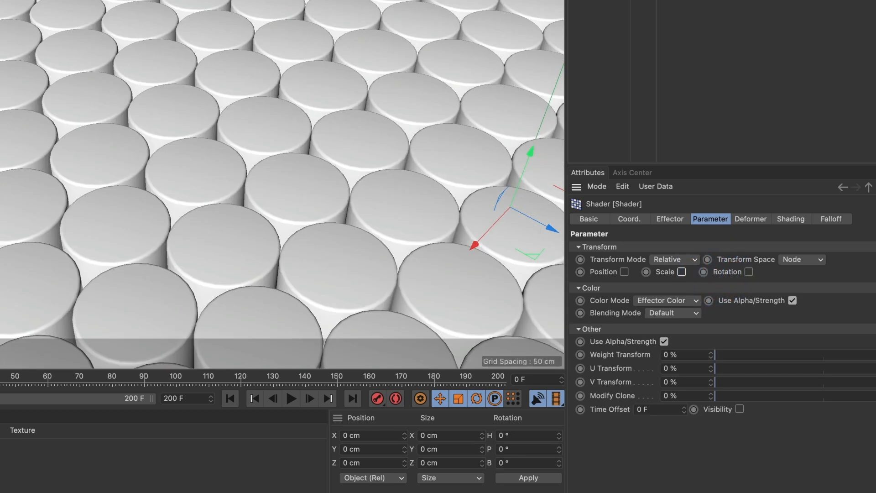
{"action": "left_click", "coordinate": [624, 271]}
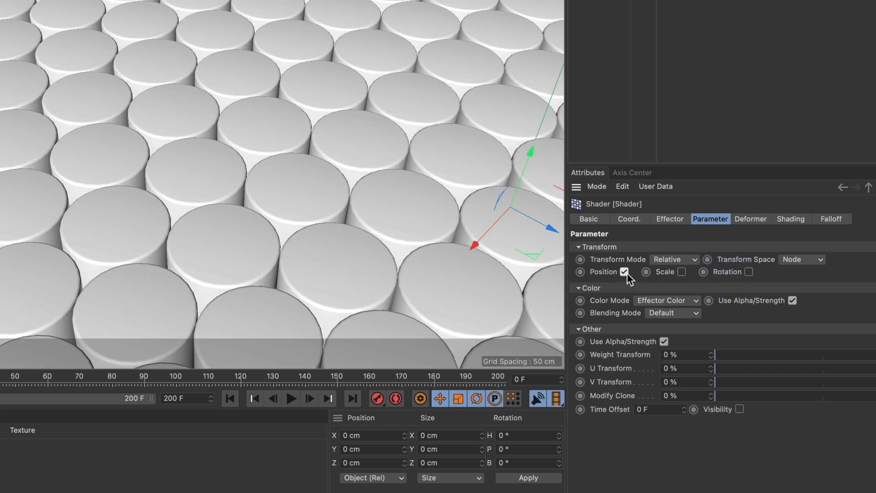
{"action": "left_click", "coordinate": [624, 271]}
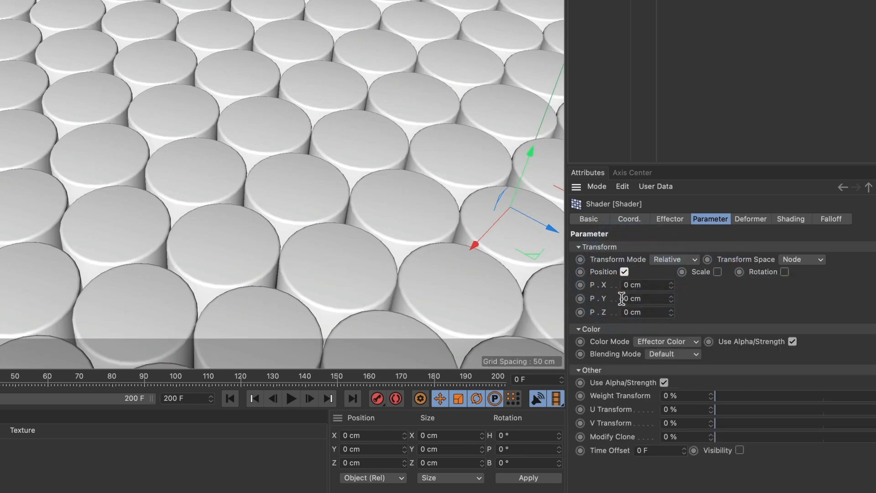
{"action": "left_click", "coordinate": [645, 298]}
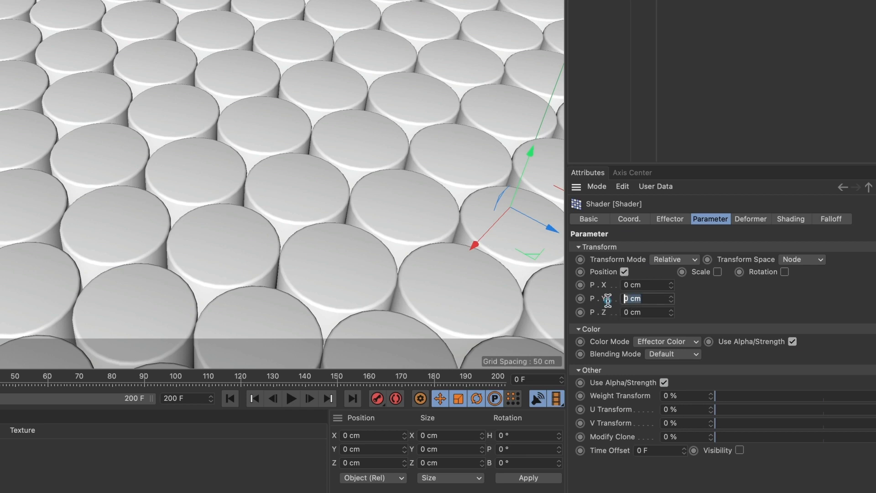
{"action": "type", "text": "300"}
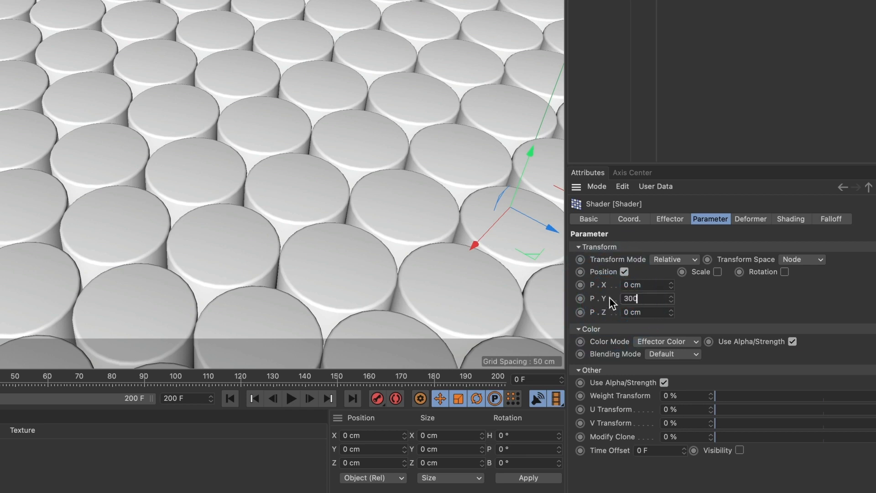
{"action": "key", "text": "Return"}
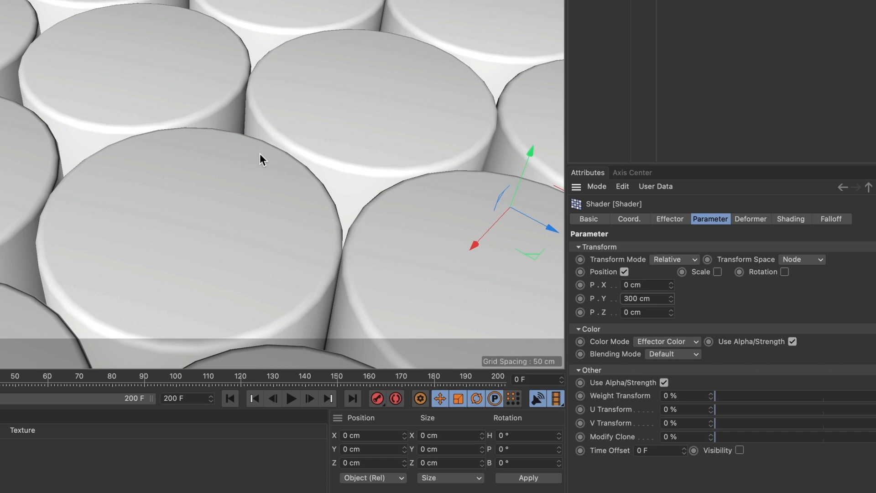
{"action": "mouse_move", "coordinate": [335, 141]}
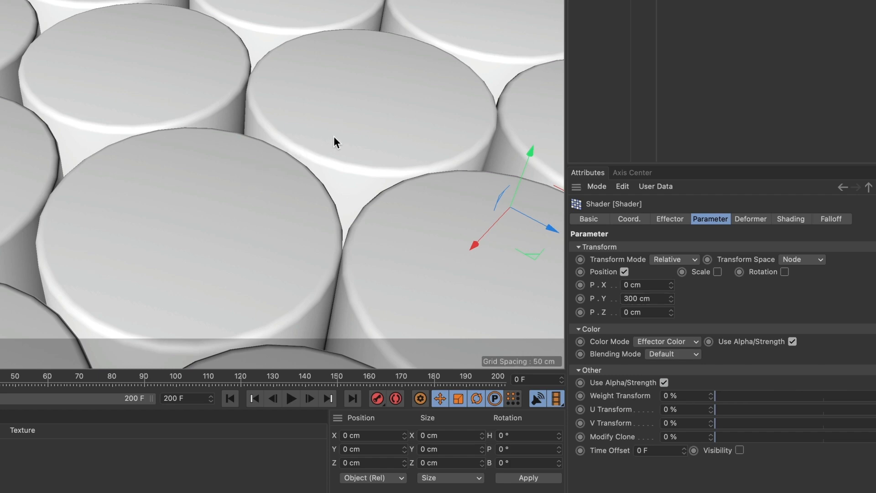
{"action": "scroll", "scroll_direction": "down", "scroll_amount": 3}
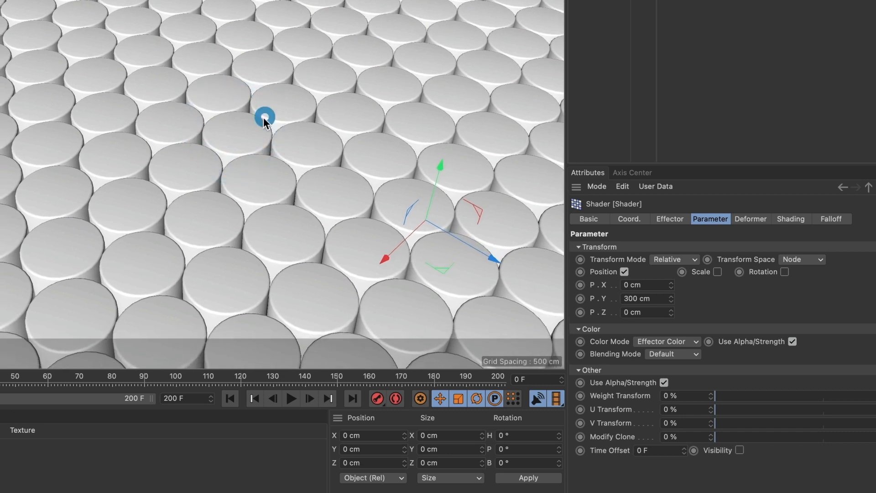
{"action": "mouse_move", "coordinate": [249, 131]}
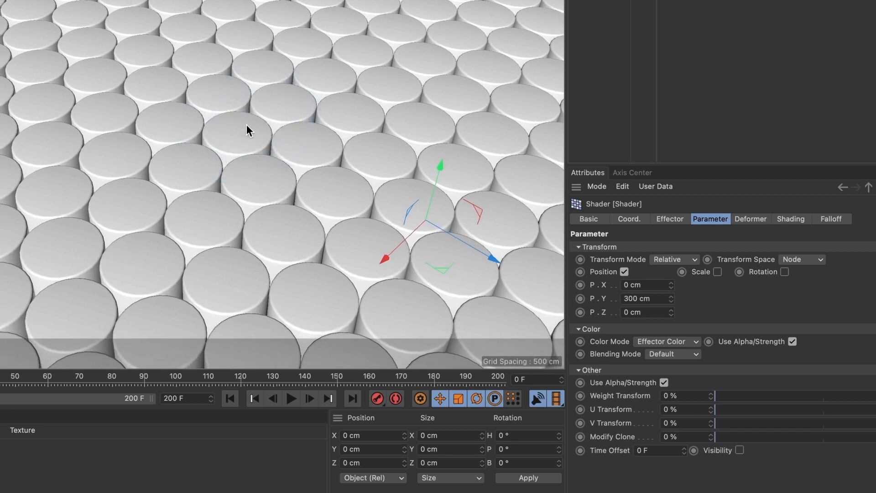
{"action": "mouse_move", "coordinate": [520, 257]}
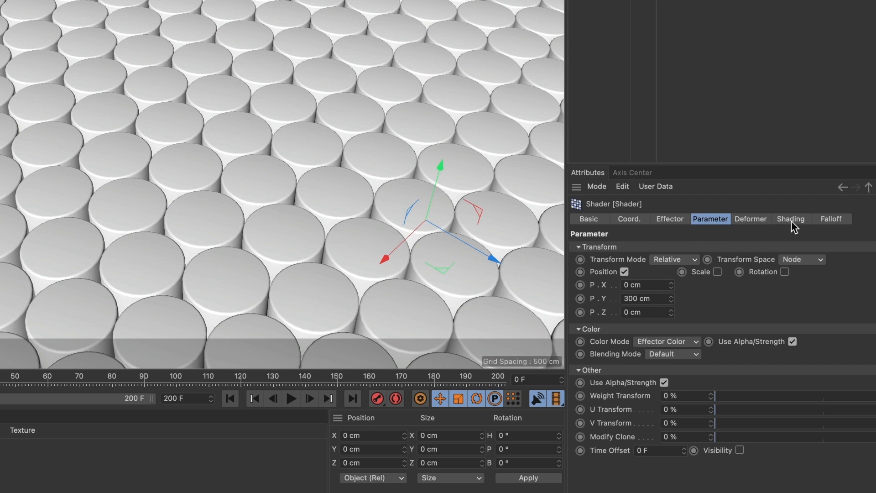
Assign a Noise shader in the effector's Shading settings.
{"action": "left_click", "coordinate": [791, 218]}
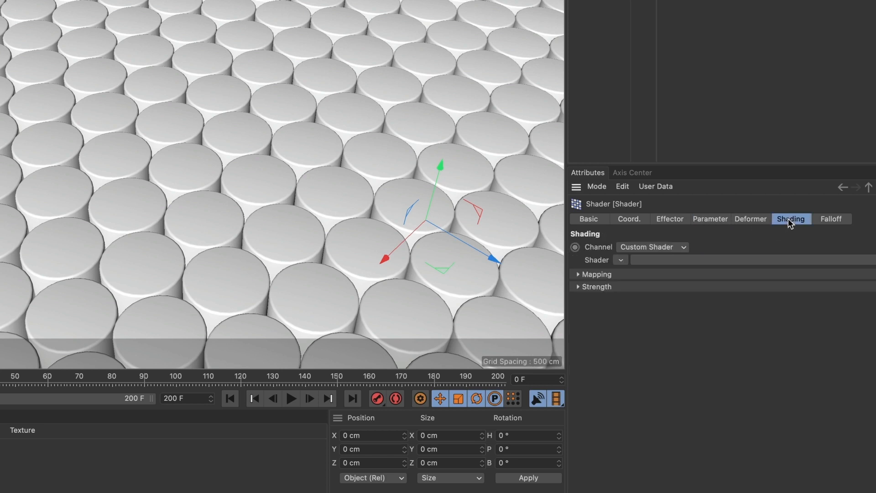
{"action": "mouse_move", "coordinate": [790, 254]}
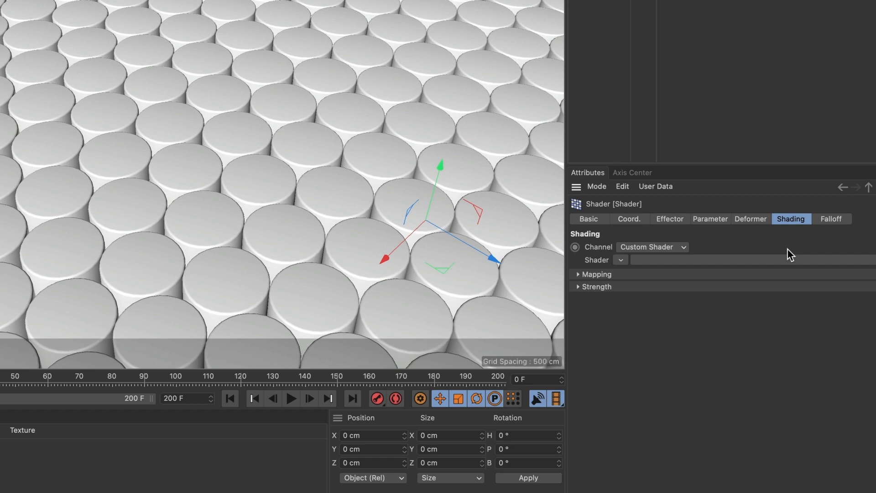
{"action": "left_click", "coordinate": [619, 259]}
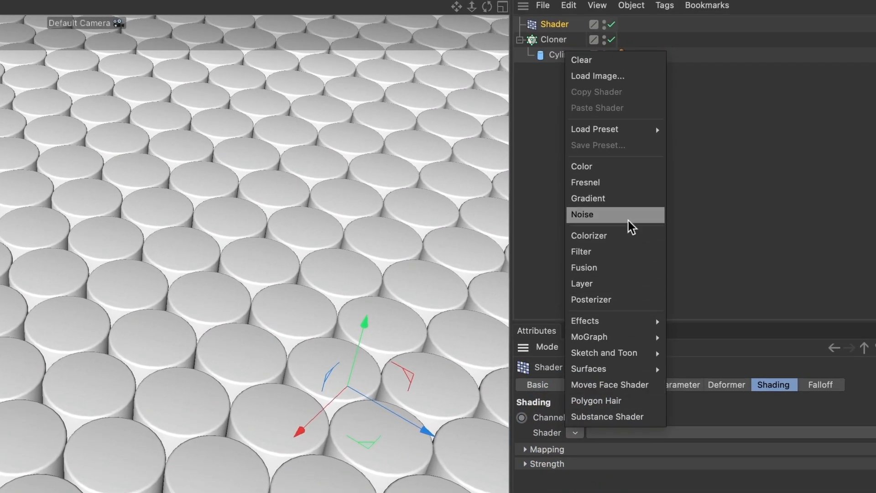
{"action": "left_click", "coordinate": [583, 214]}
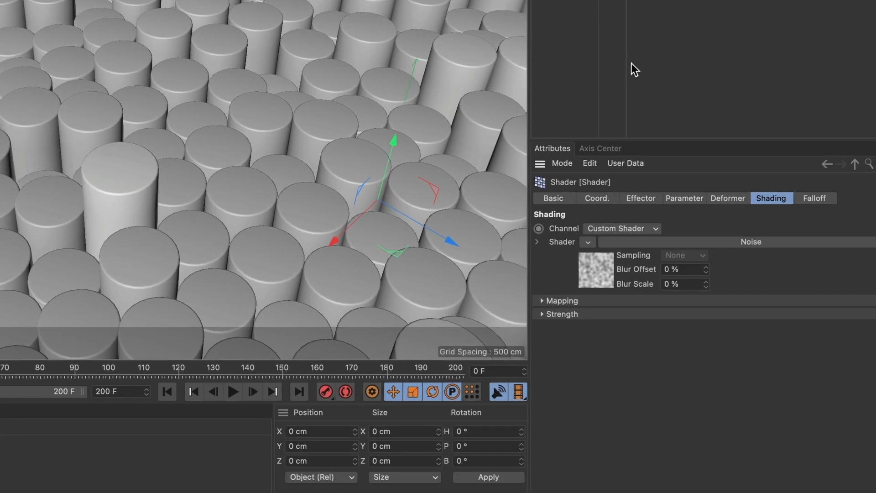
{"action": "mouse_move", "coordinate": [613, 243]}
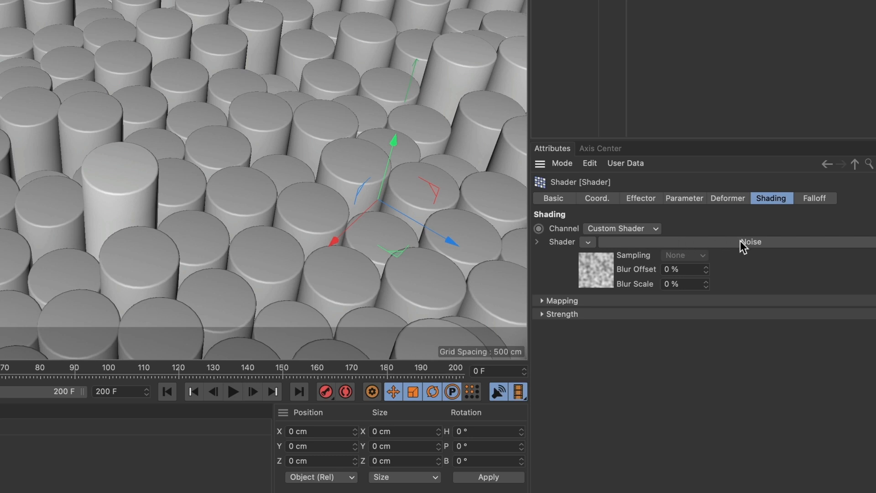
Try the Hama noise type, then set the Noise shader to FBM.
{"action": "left_click", "coordinate": [595, 270]}
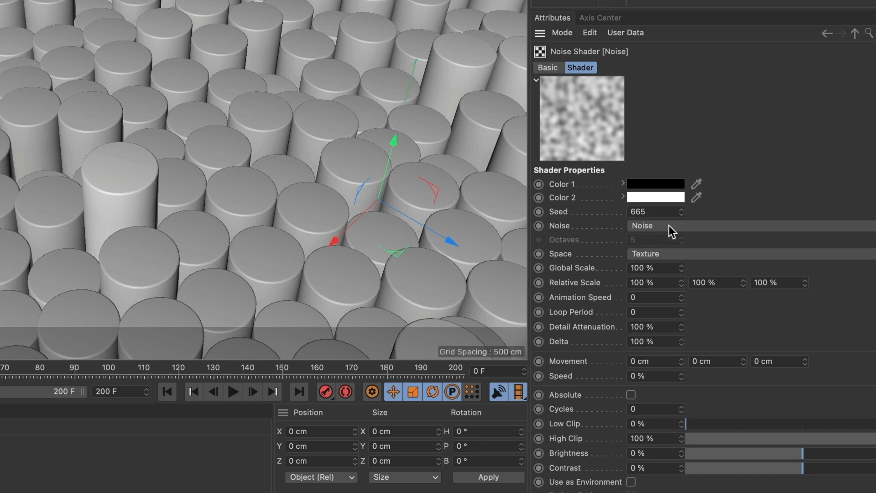
{"action": "left_click", "coordinate": [643, 226]}
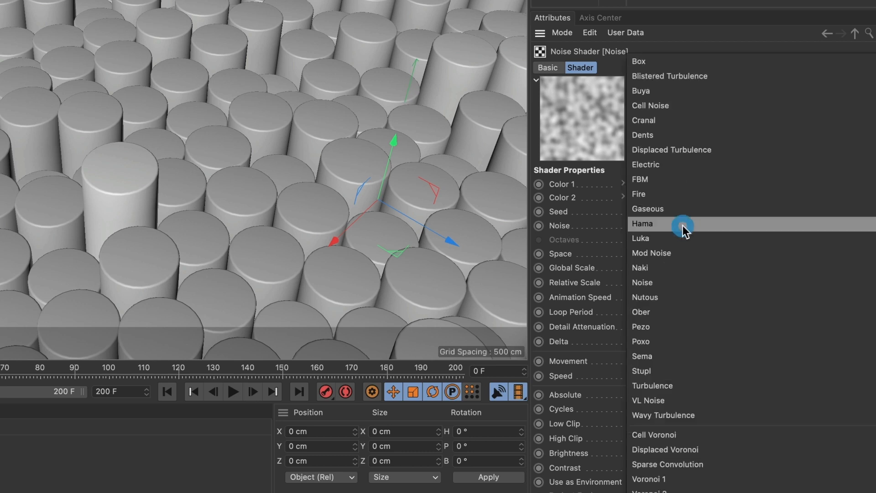
{"action": "mouse_move", "coordinate": [679, 120]}
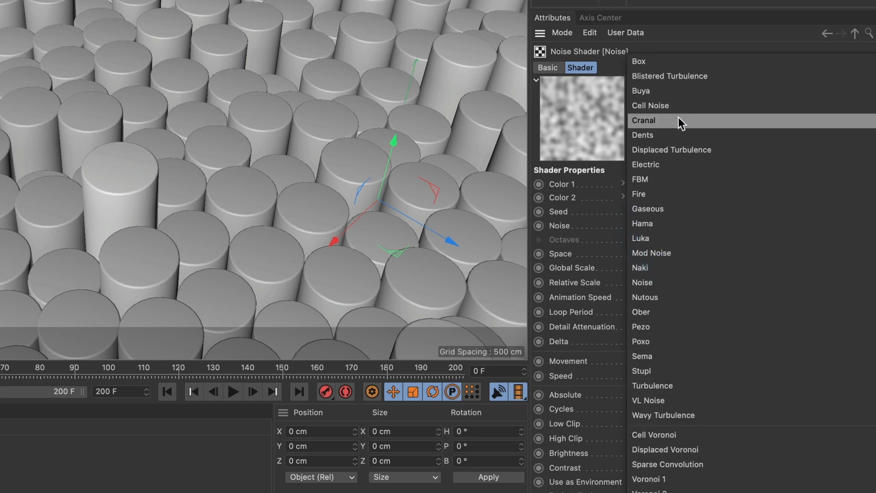
{"action": "mouse_move", "coordinate": [676, 226]}
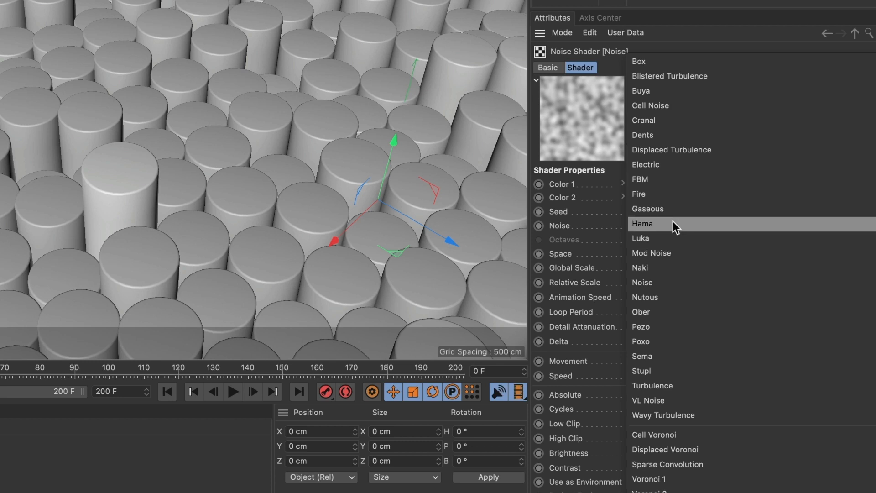
{"action": "left_click", "coordinate": [643, 223]}
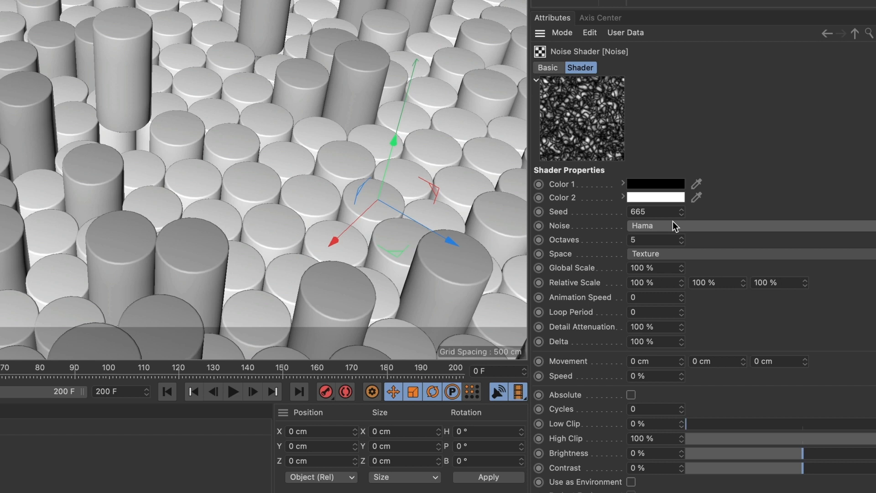
{"action": "mouse_move", "coordinate": [594, 121]}
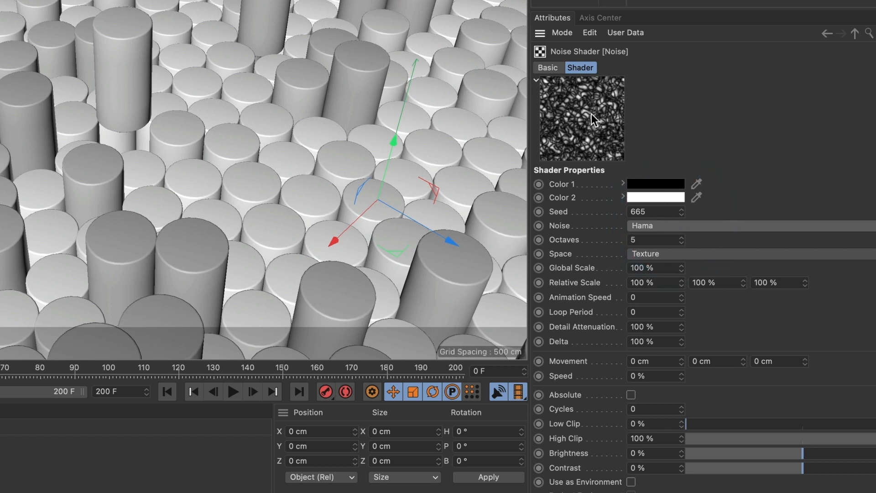
{"action": "mouse_move", "coordinate": [662, 228]}
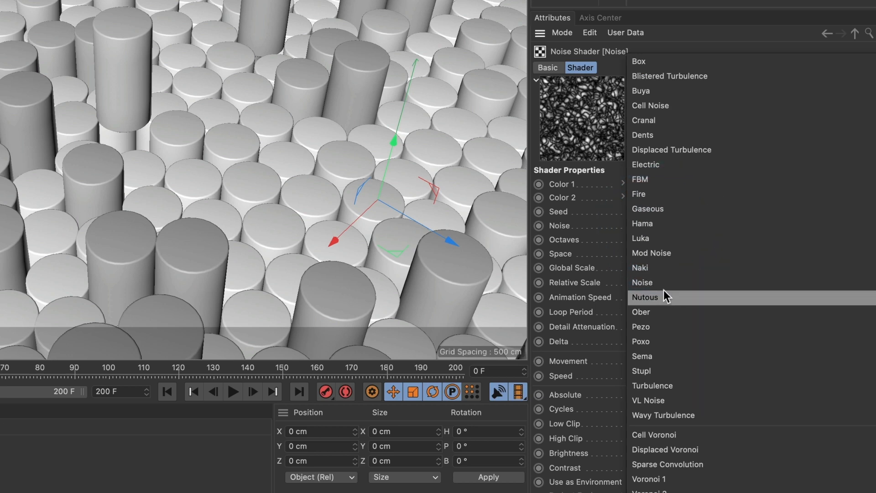
{"action": "left_click", "coordinate": [645, 297]}
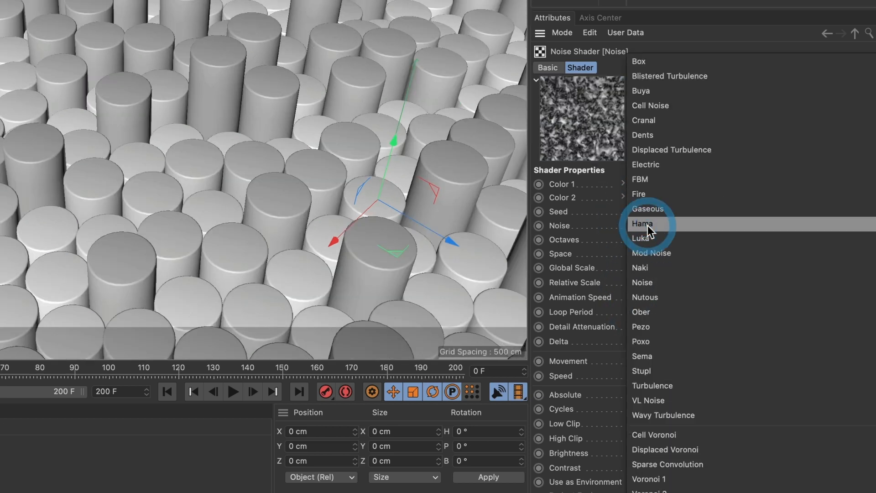
{"action": "mouse_move", "coordinate": [647, 179]}
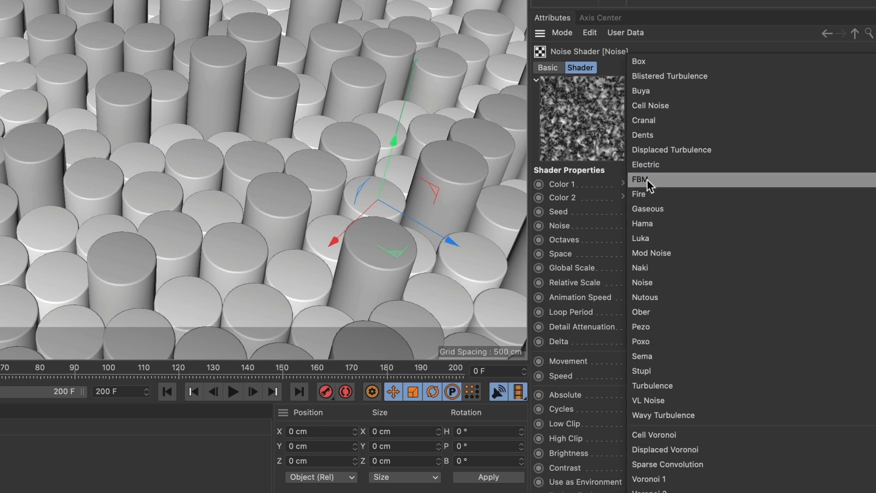
{"action": "left_click", "coordinate": [640, 179]}
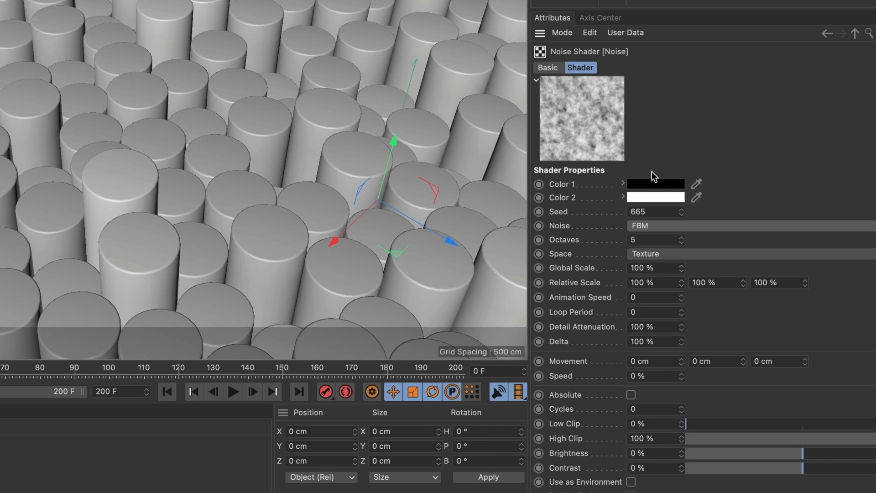
{"action": "mouse_move", "coordinate": [637, 244]}
{"action": "type", "text": "1"}
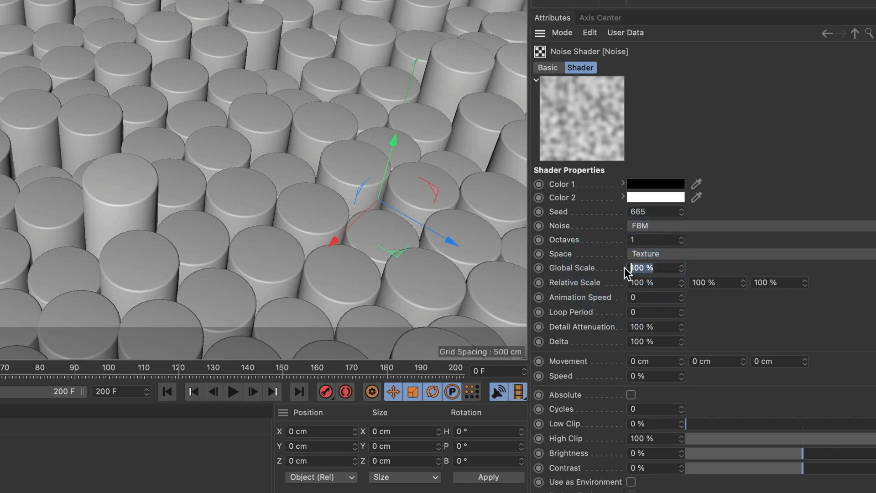
Set the FBM noise to 1 octave, Global Scale 4000% and Animation Speed 0.4.
{"action": "type", "text": "400"}
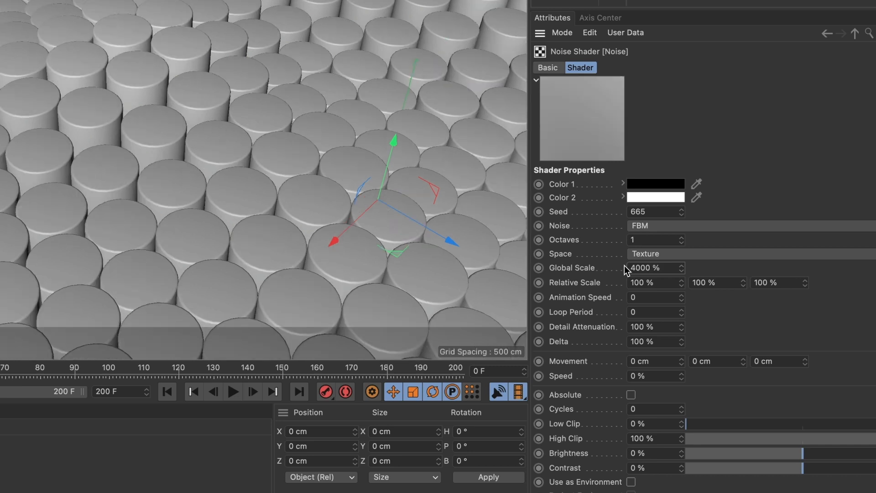
{"action": "mouse_move", "coordinate": [626, 301]}
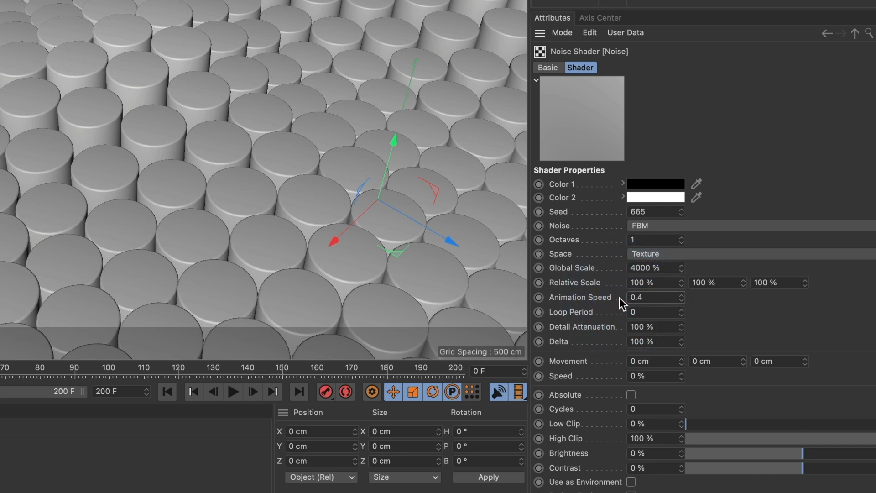
{"action": "mouse_move", "coordinate": [573, 321]}
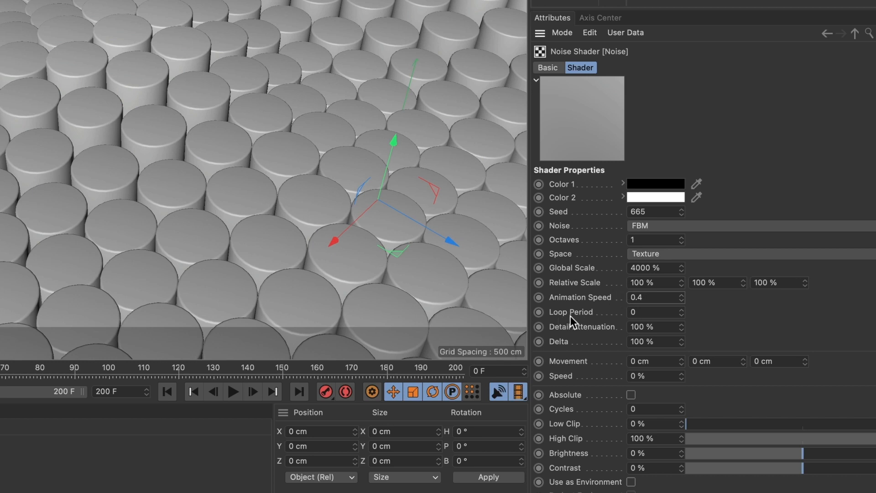
{"action": "mouse_move", "coordinate": [612, 321]}
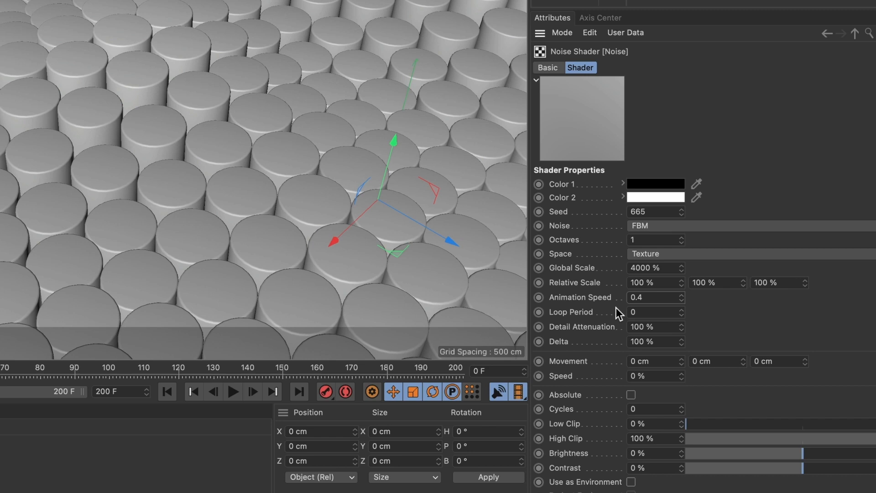
{"action": "mouse_move", "coordinate": [610, 328]}
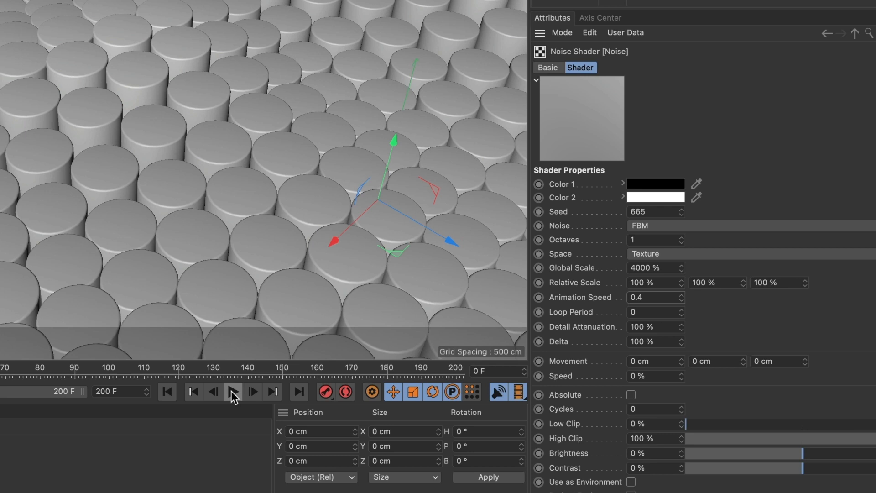
Preview the noise-driven height animation, then stop playback around frame 121.
{"action": "left_click", "coordinate": [232, 390]}
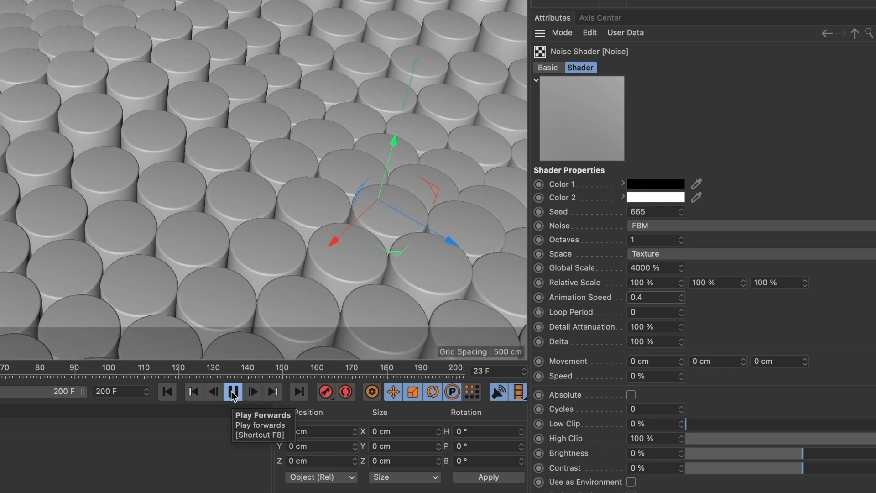
{"action": "left_click", "coordinate": [233, 391]}
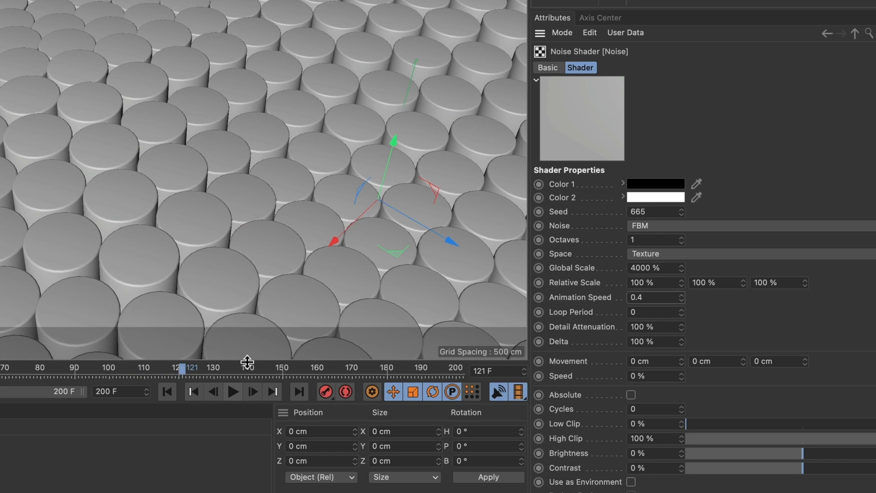
{"action": "mouse_move", "coordinate": [99, 69]}
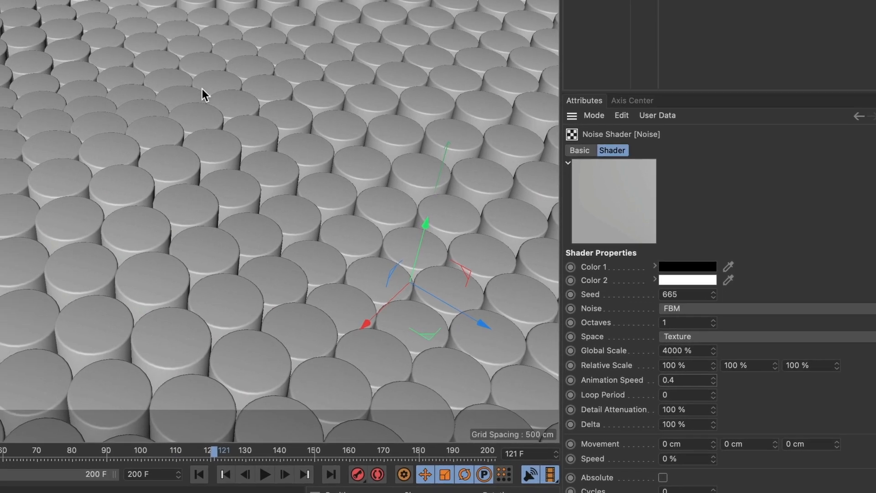
Add a Capsule primitive under the Cloner beside the Cylinder so the honeycomb alternates shapes.
{"action": "left_click", "coordinate": [244, 62]}
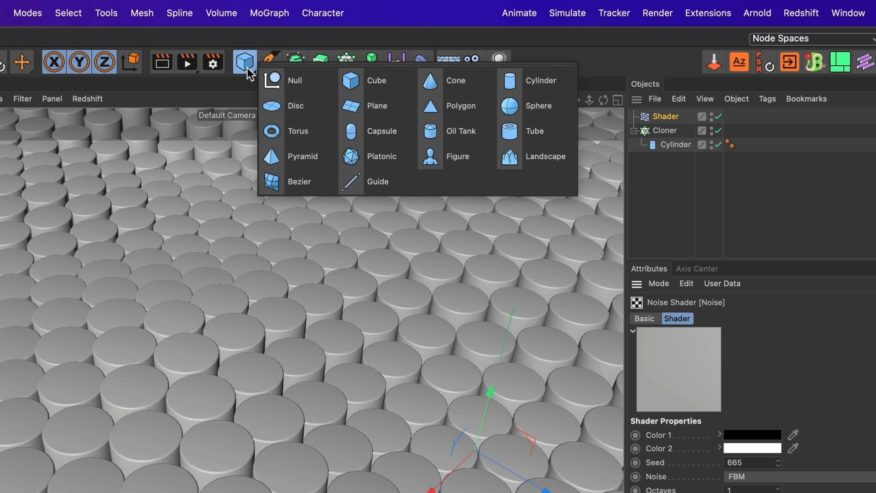
{"action": "mouse_move", "coordinate": [461, 131]}
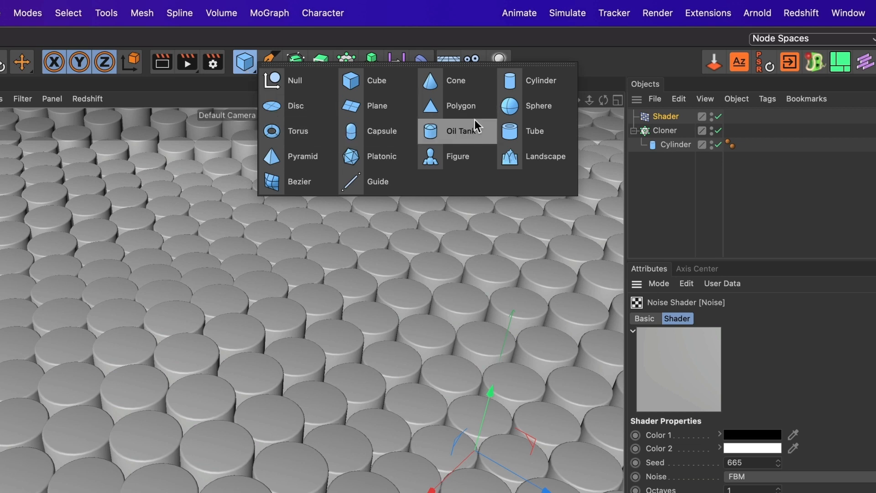
{"action": "left_click", "coordinate": [381, 131]}
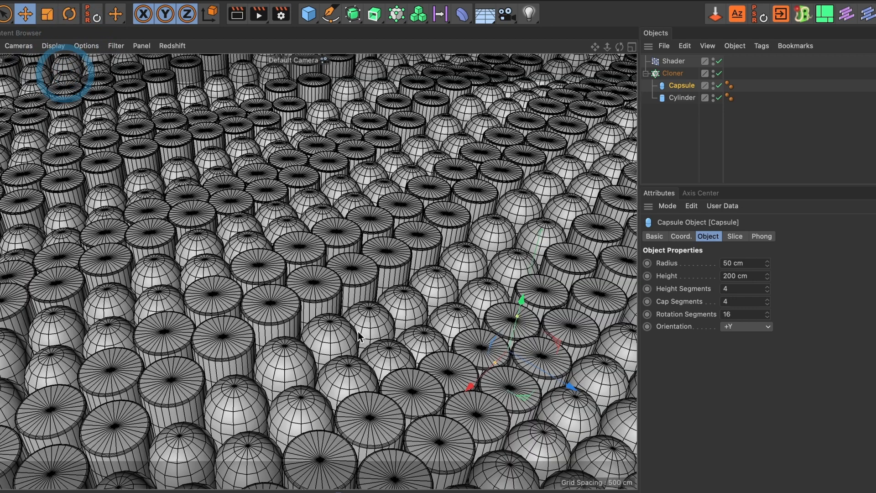
{"action": "mouse_move", "coordinate": [302, 369]}
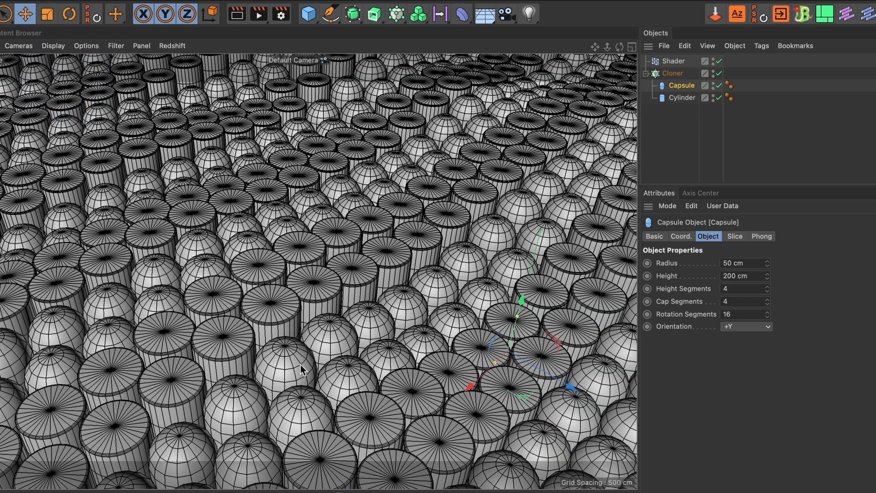
{"action": "mouse_move", "coordinate": [737, 301]}
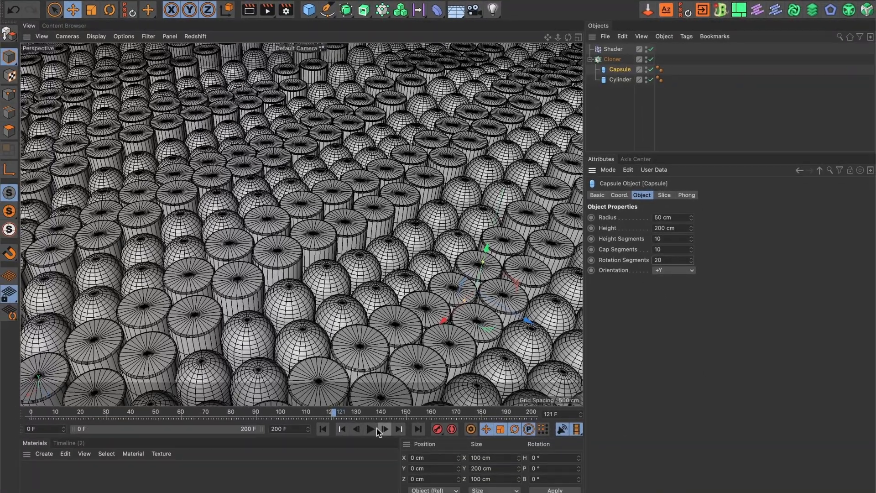
Play the animation to watch the mixed cylinders and capsules change height.
{"action": "left_click", "coordinate": [370, 429]}
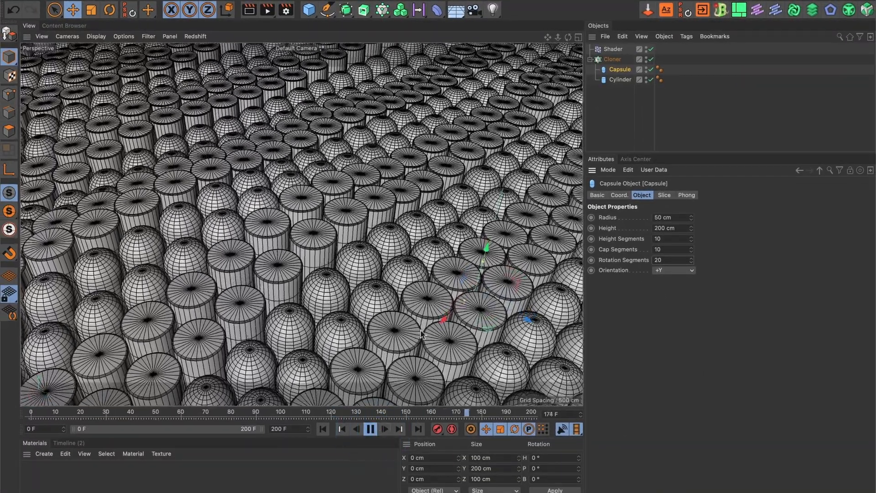